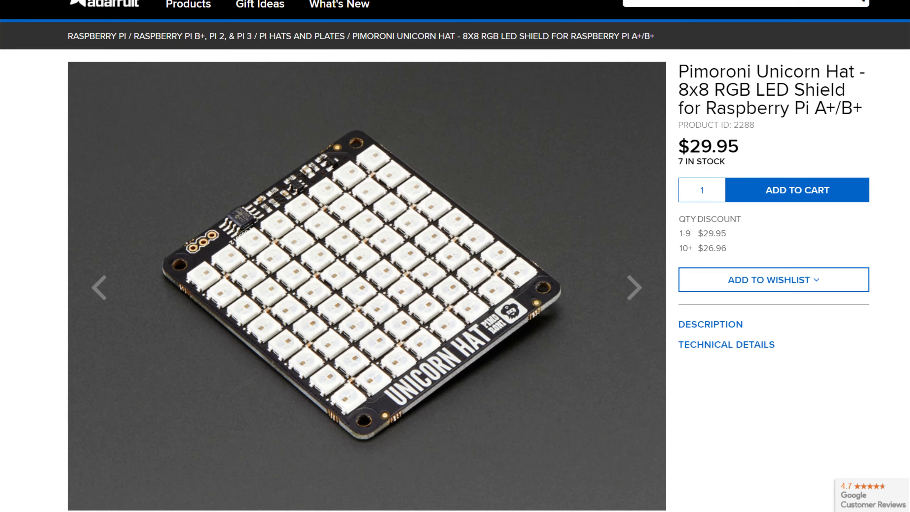
Step: Upload the power board Gerber zip to the PCBWay quote form
scroll(up, 3)
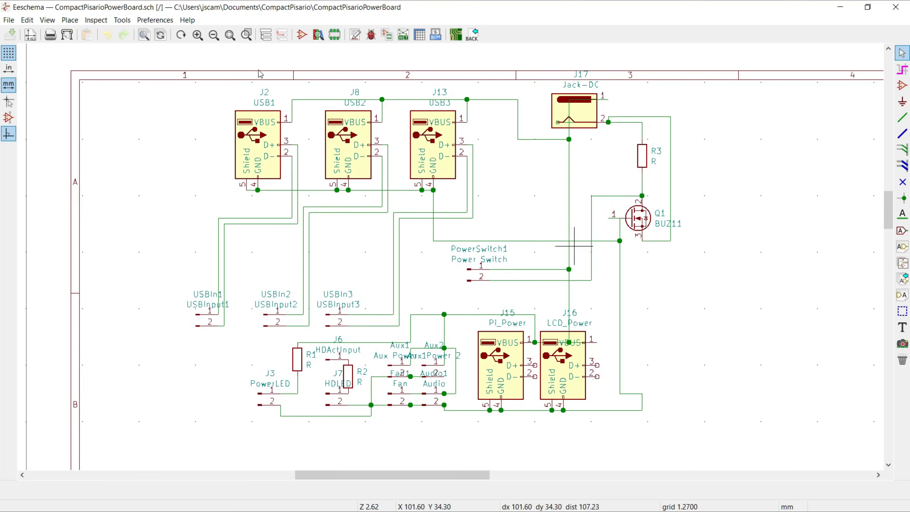
click(121, 20)
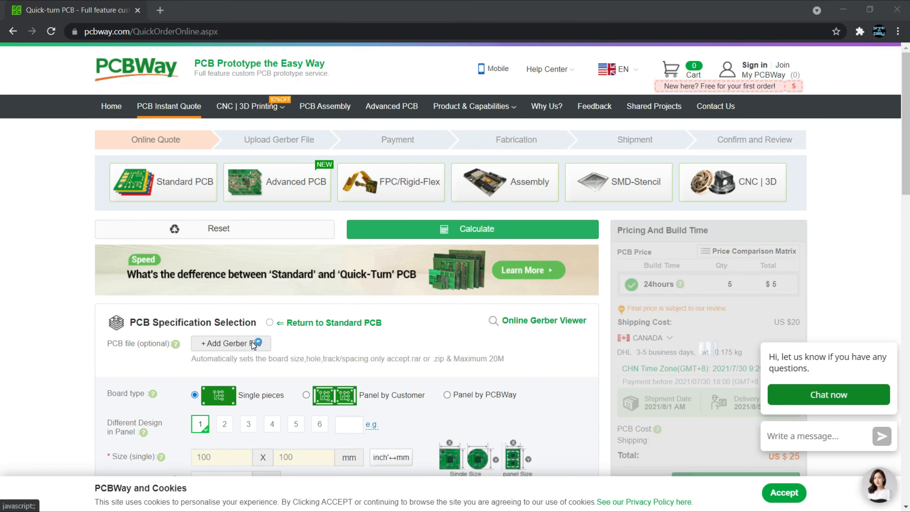
click(231, 343)
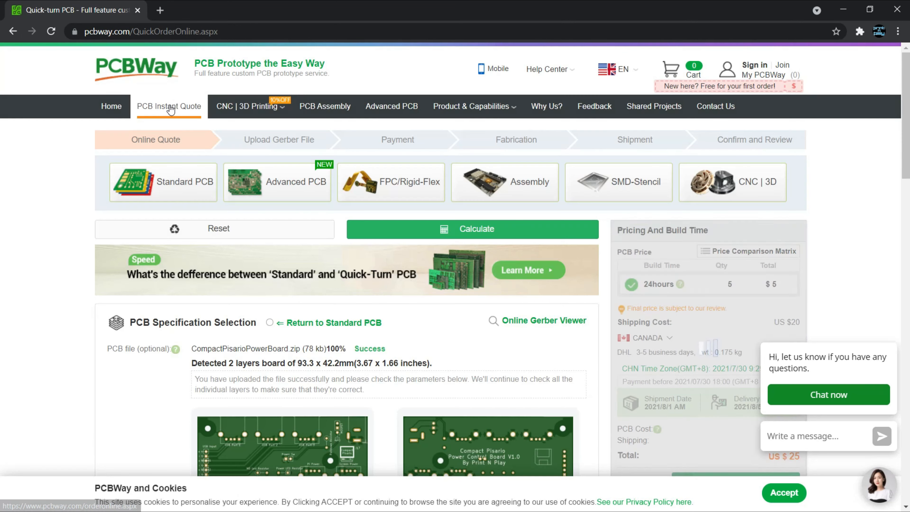
scroll(down, 3)
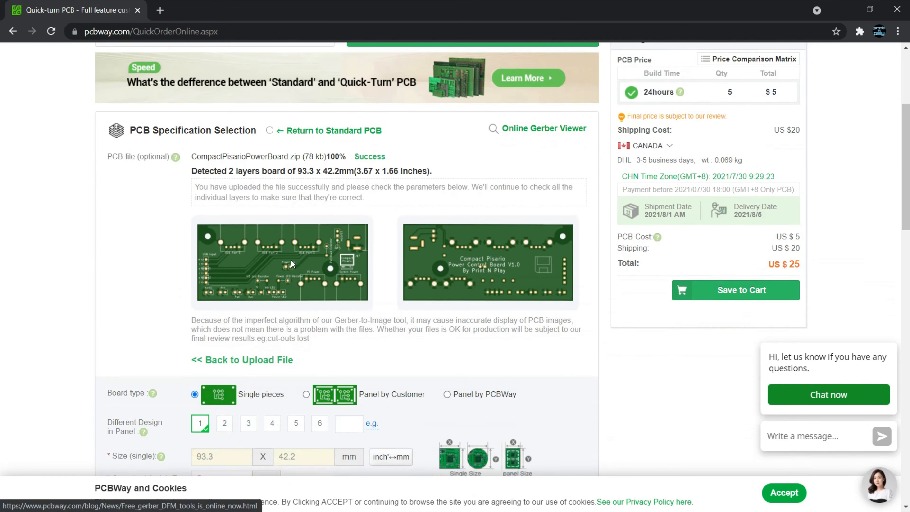
scroll(down, 3)
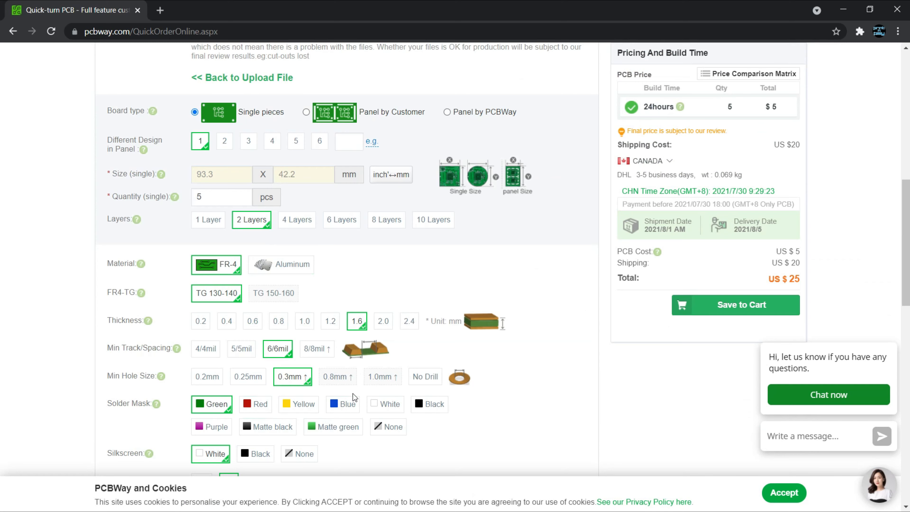
Step: Choose a blue solder mask and try thickness 2.4 mm before settling on 1.0 mm
click(341, 404)
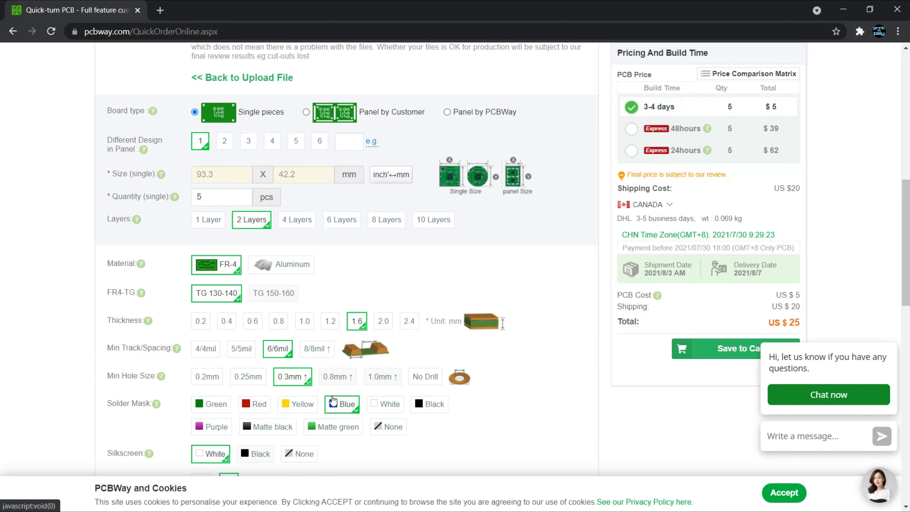
click(408, 321)
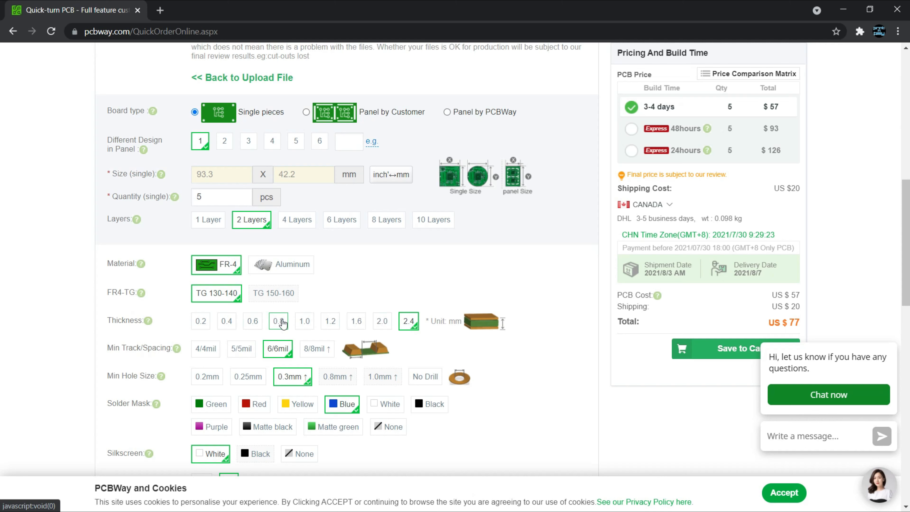
click(304, 321)
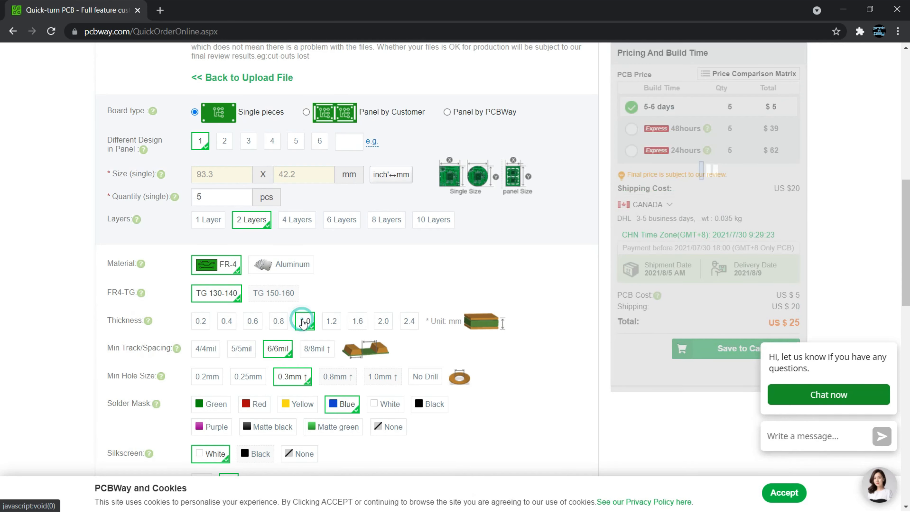
click(305, 320)
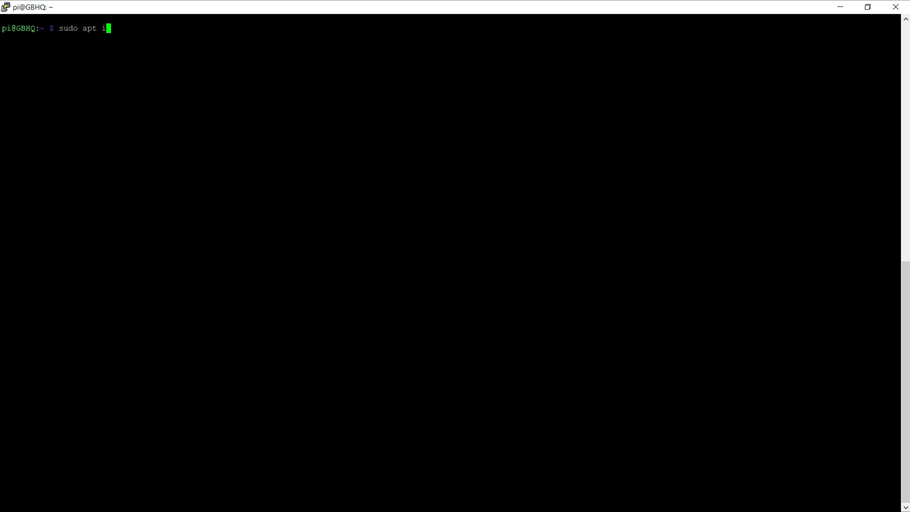
Step: Run sudo apt install git, clone datagod/ArcadeRetroClockHD, and ready 'sudo python3 ArcadeRetroClockHD.py 0.07 0.01 0.08 23 7 1 1.75'
key(Return)
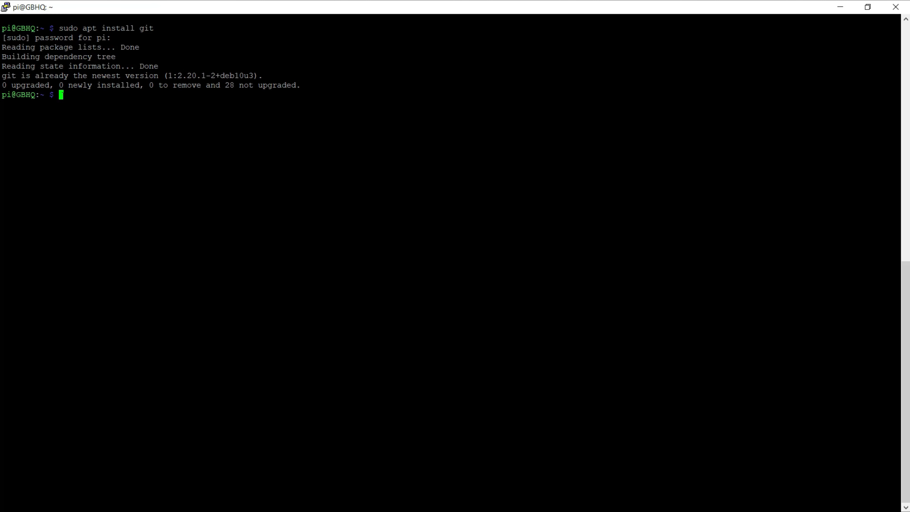
text(git clone https://github.com/datagod/ArcadeRetroClockHD.git)
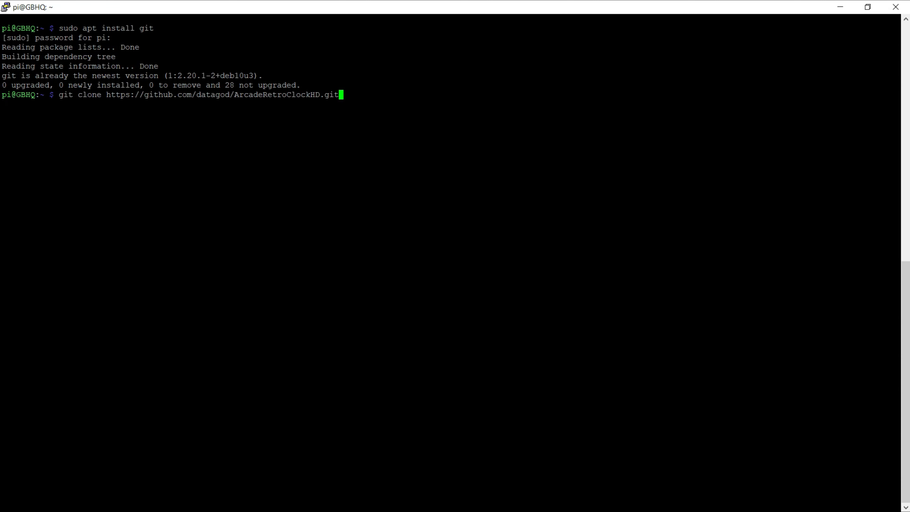
key(Return)
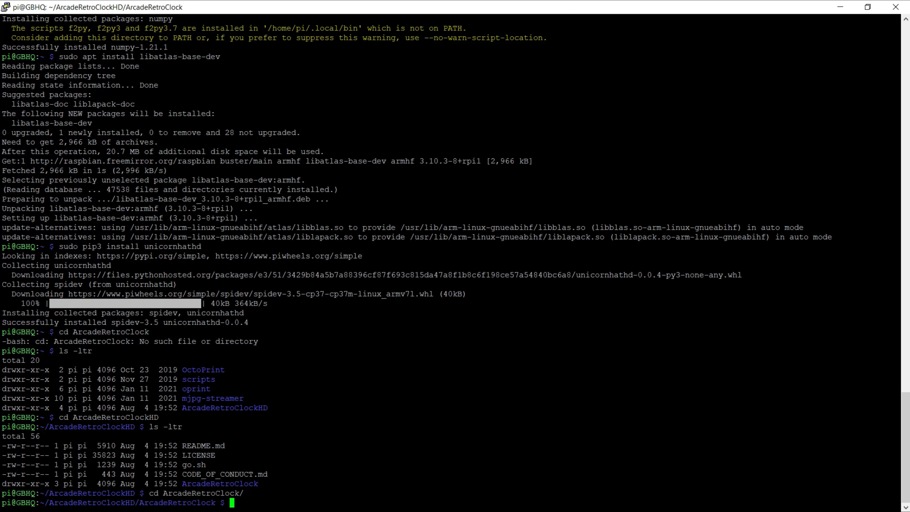
text(sudo python3 ArcadeRetroClockHD.py 0.07 0.01 0.08 23 7 1 1.75)
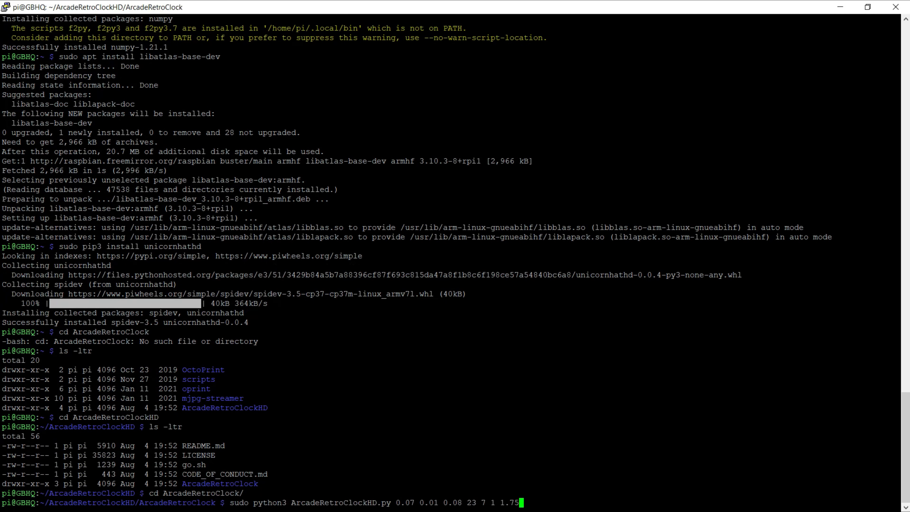